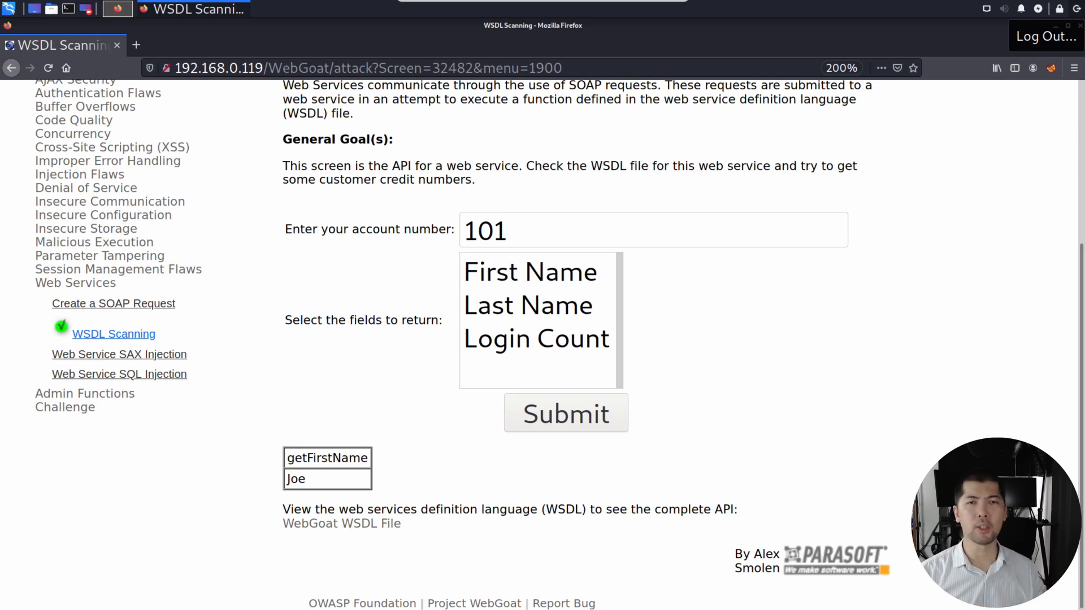
Step: Request the Last Name and then Login Count fields for account 101 in the WSDL Scanning lesson
left_click_drag(283, 165, 476, 180)
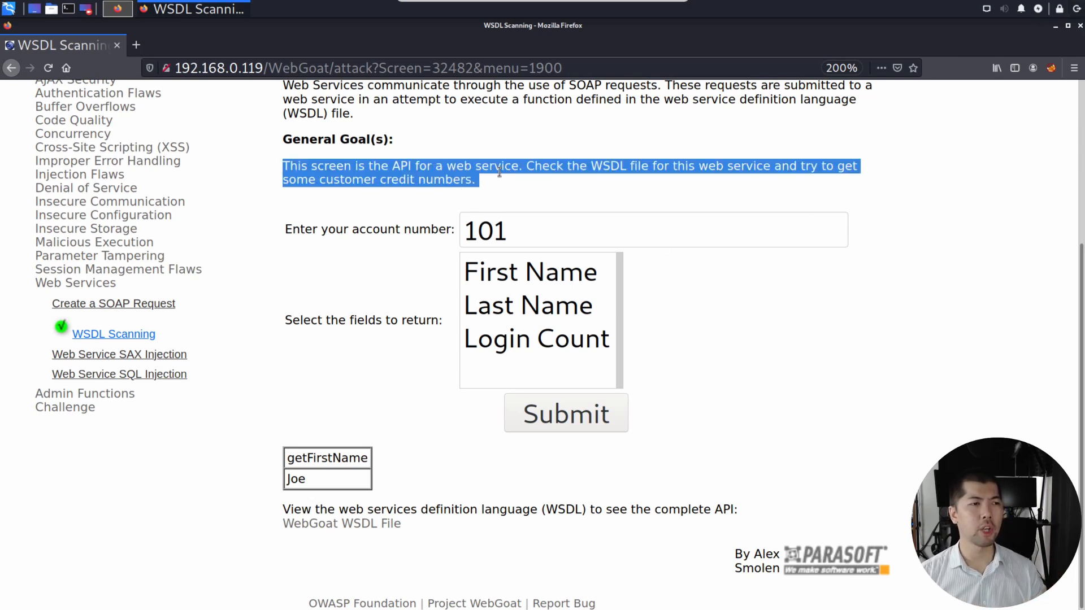
mouse_move(504, 184)
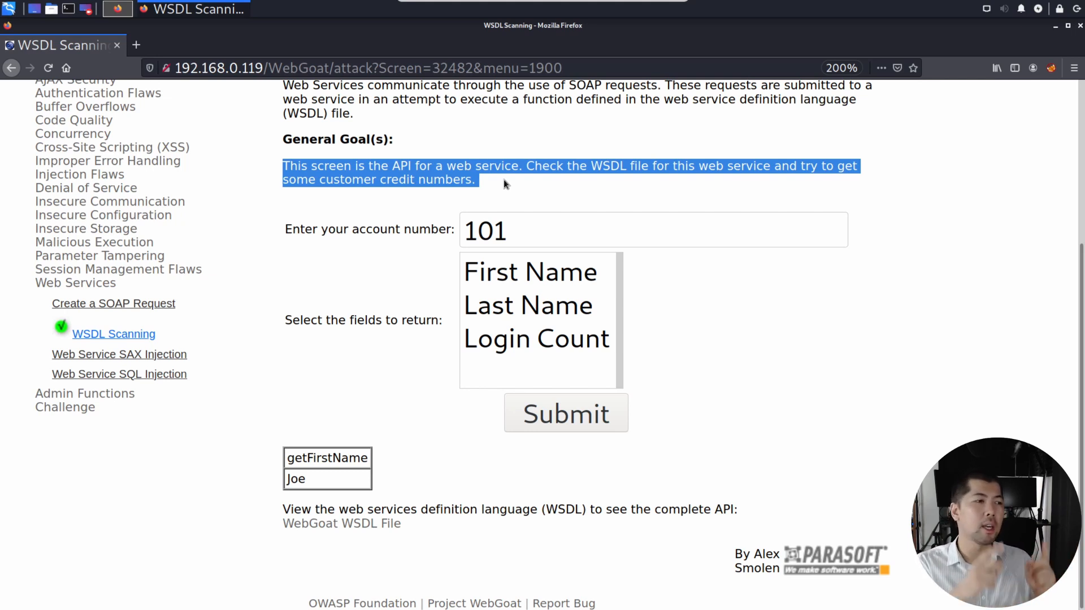
mouse_move(544, 272)
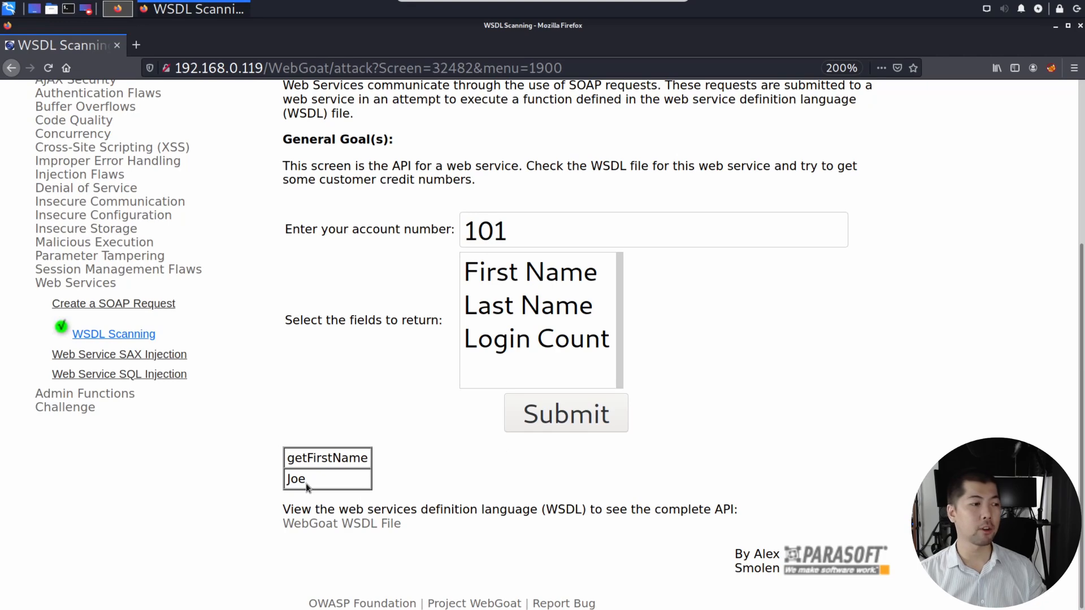
left_click(527, 305)
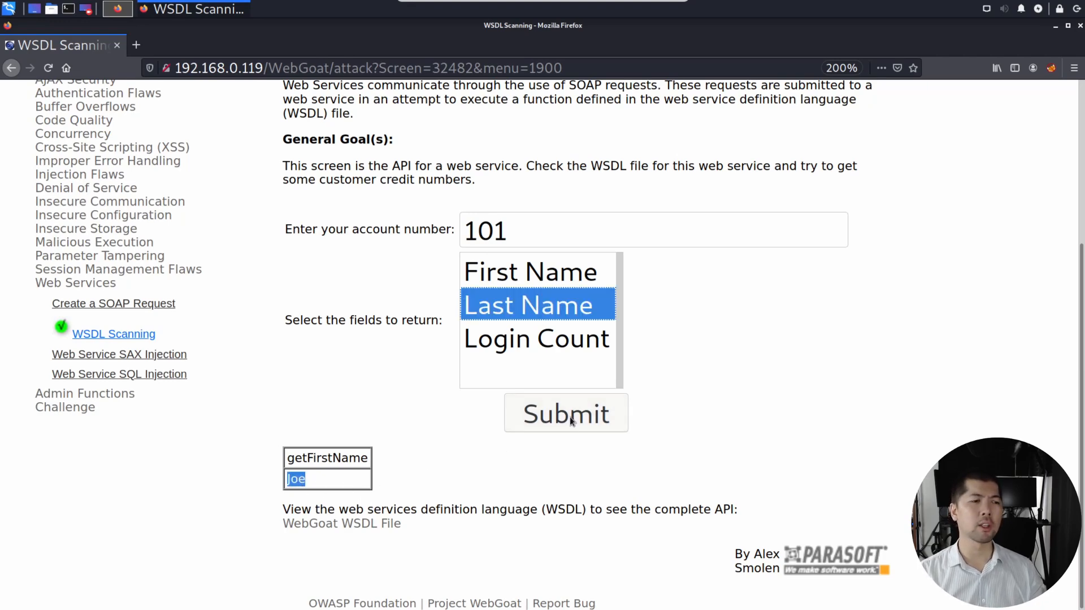
left_click(565, 414)
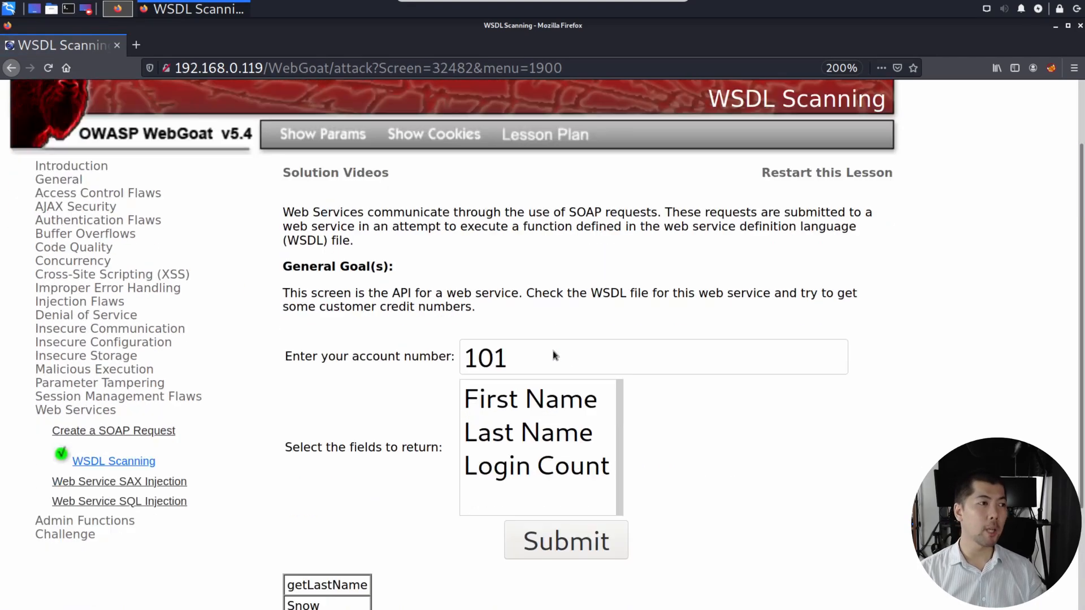
scroll("down", 3)
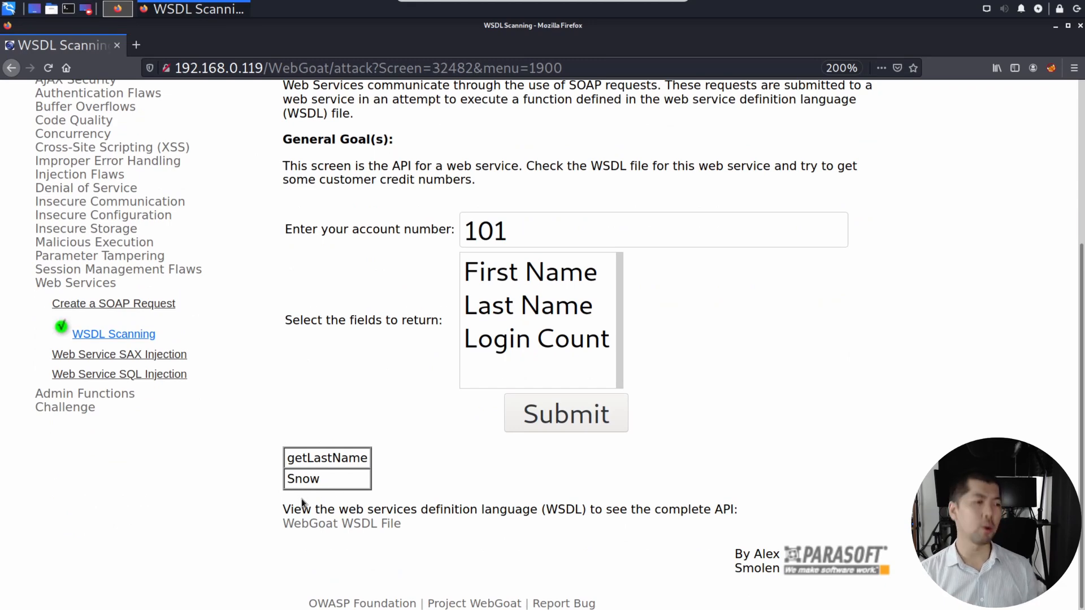
mouse_move(554, 318)
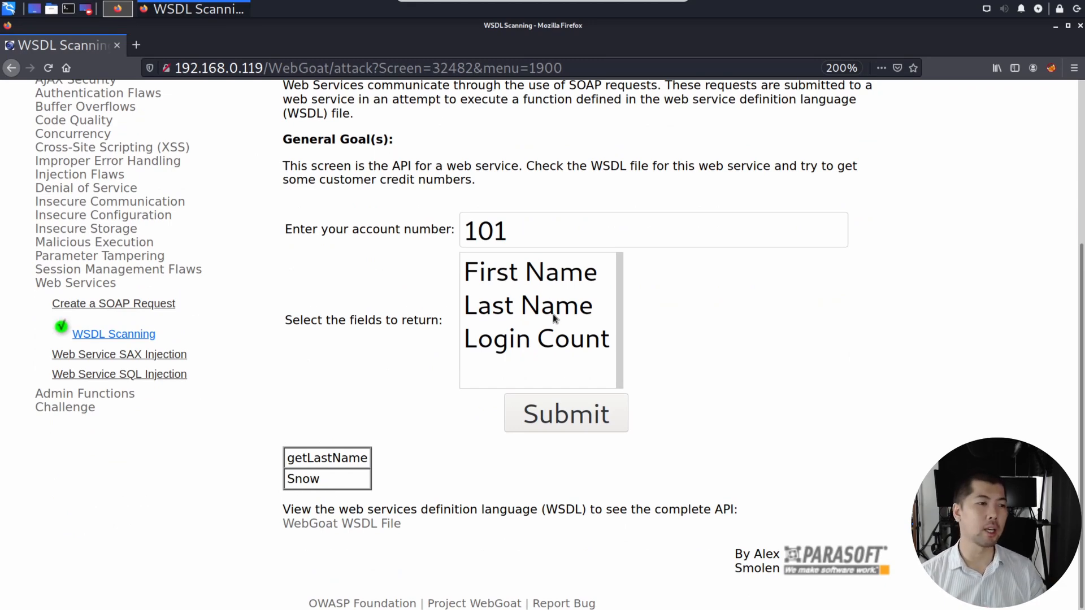
left_click(536, 339)
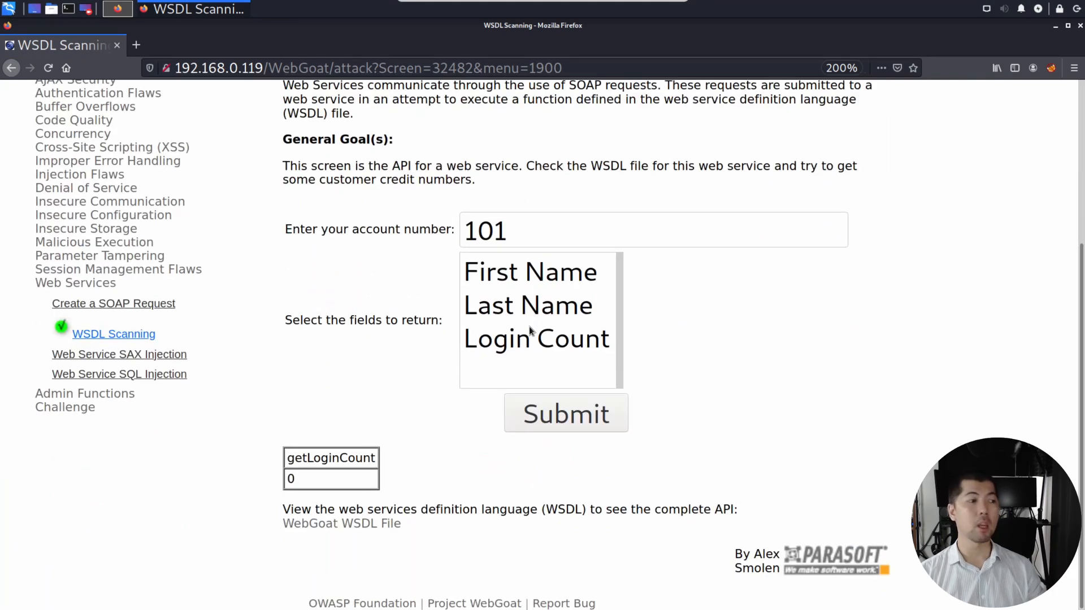
mouse_move(436, 420)
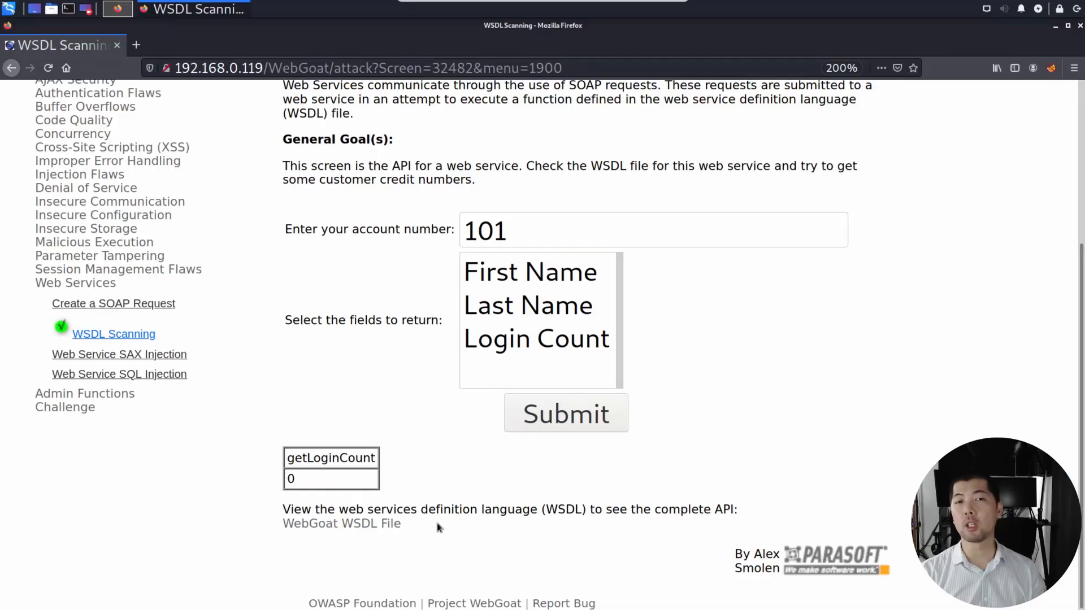
Step: View the WebGoat WSDLScanning WSDL XML, which lists the getCreditCard request with an integer id
left_click(342, 523)
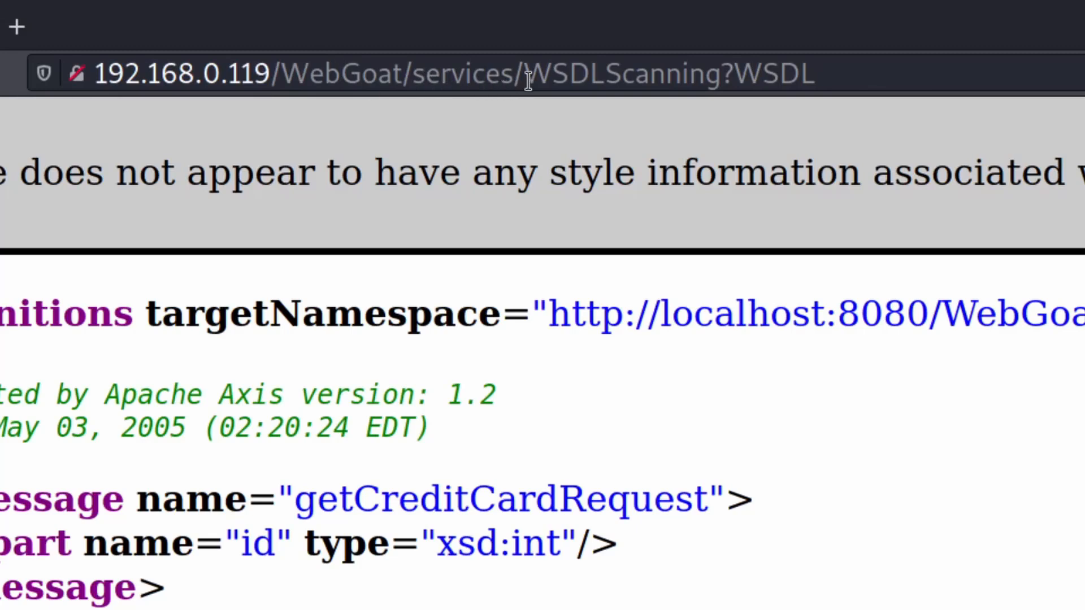
mouse_move(693, 130)
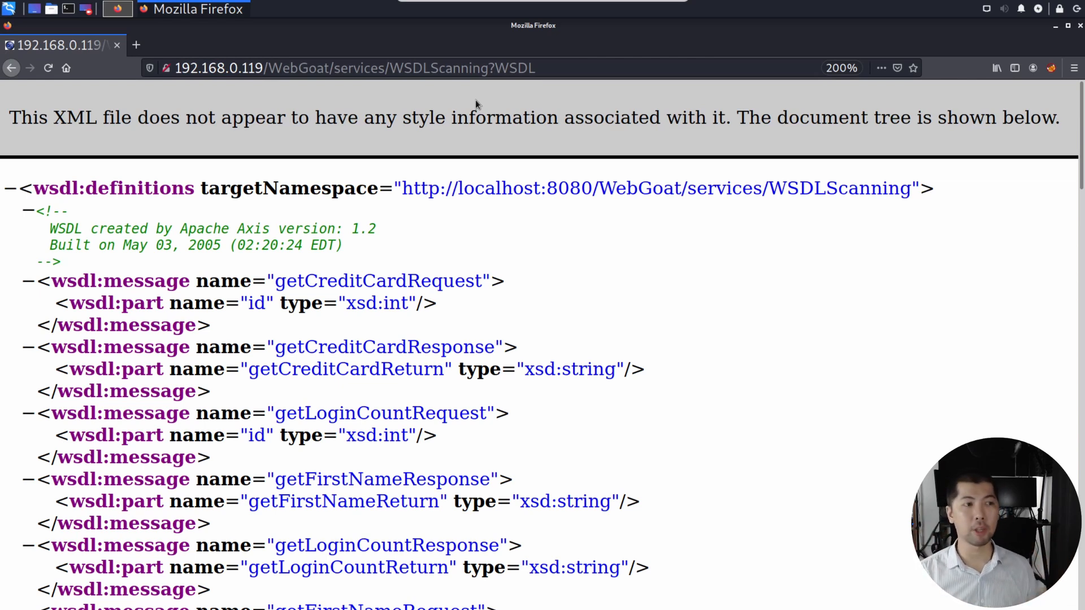
mouse_move(415, 254)
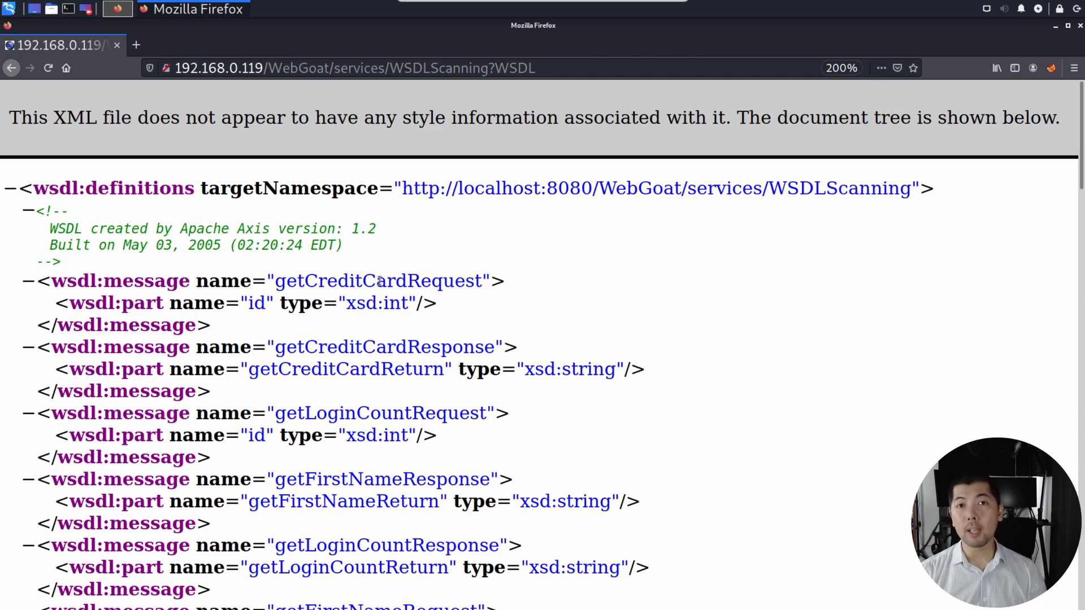
left_click(10, 9)
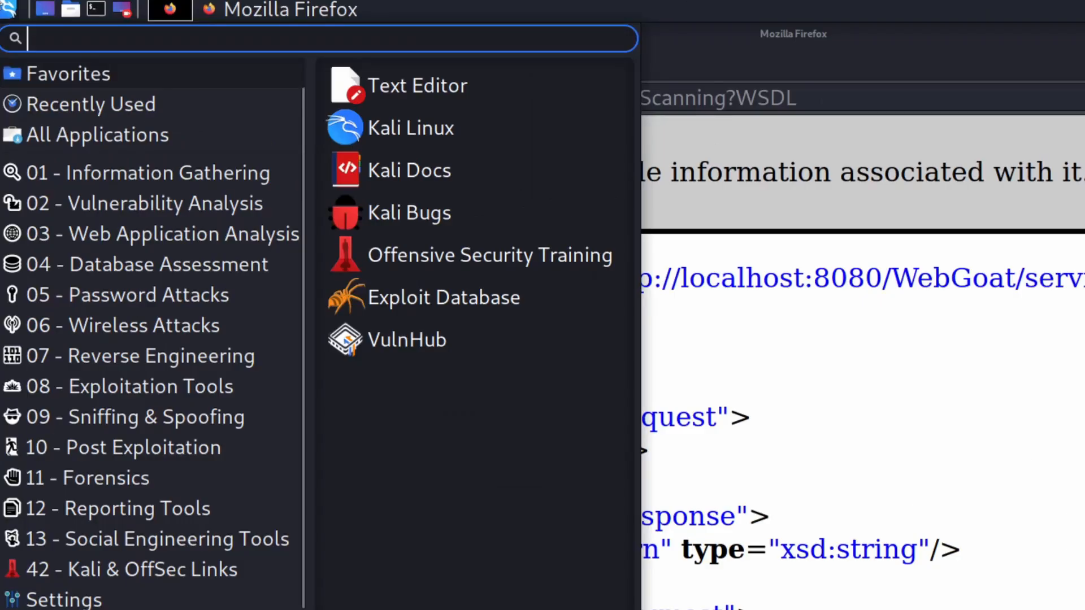
Step: Launch SoapUI 5.6.0 from the applications menu and dismiss its Endpoint Explorer window
type("soap")
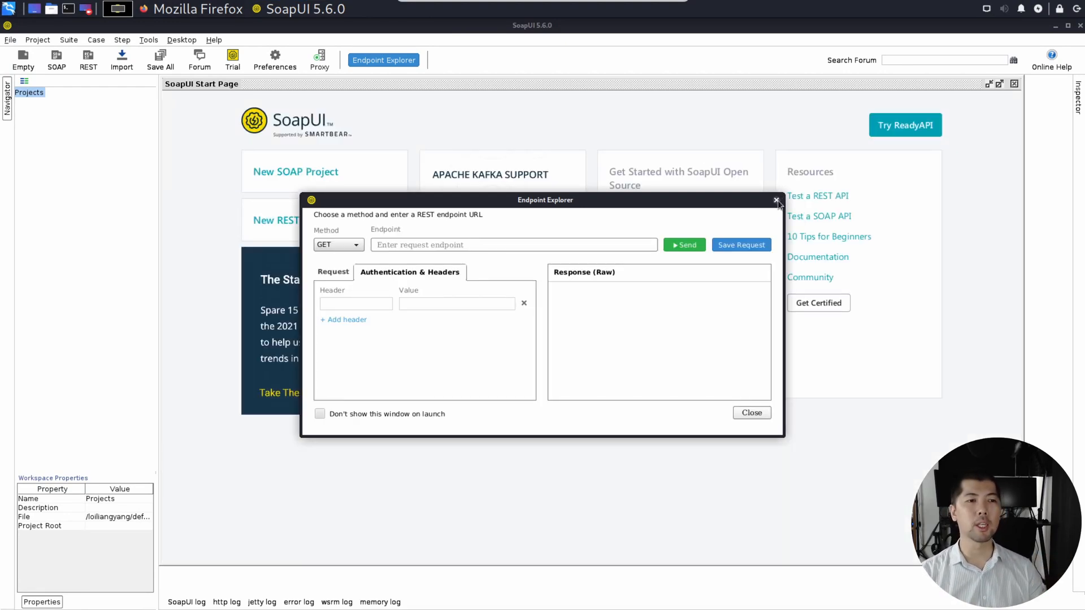
left_click(775, 200)
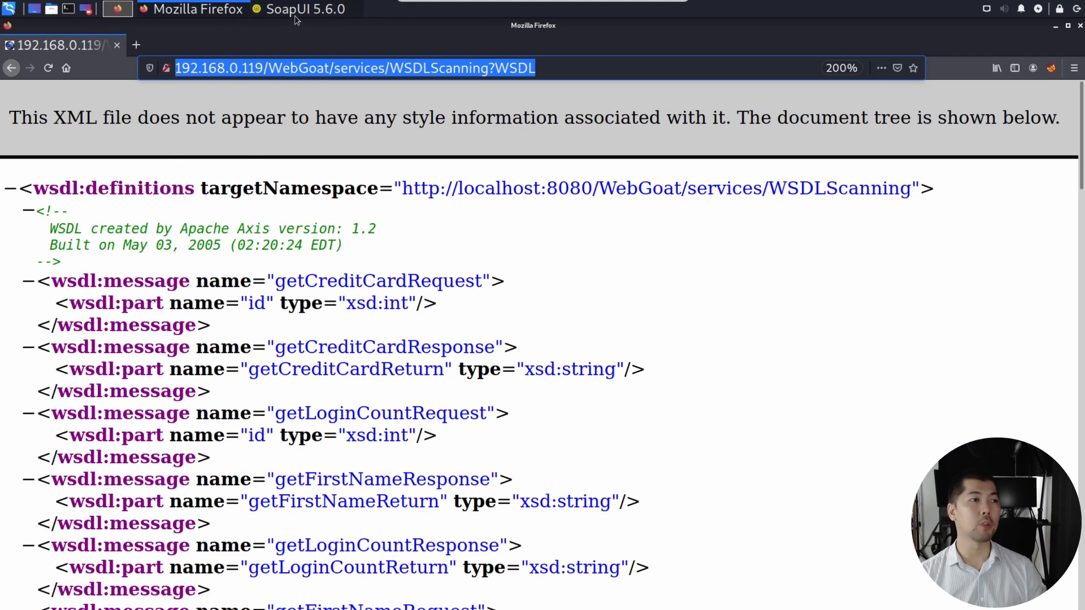
mouse_move(306, 8)
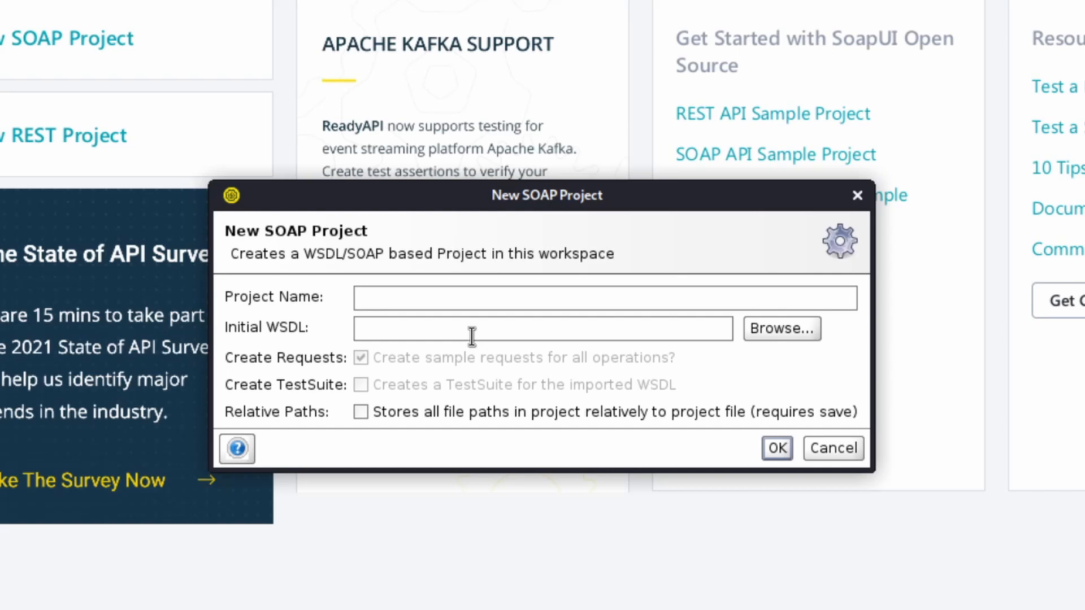
Step: Create a SOAP project from 192.168.0.119/WebGoat/services/WSDLScanning?WSDL using guest credentials
type("192.168.0.119/WebGoat/services/WSDLScanning?WSDL")
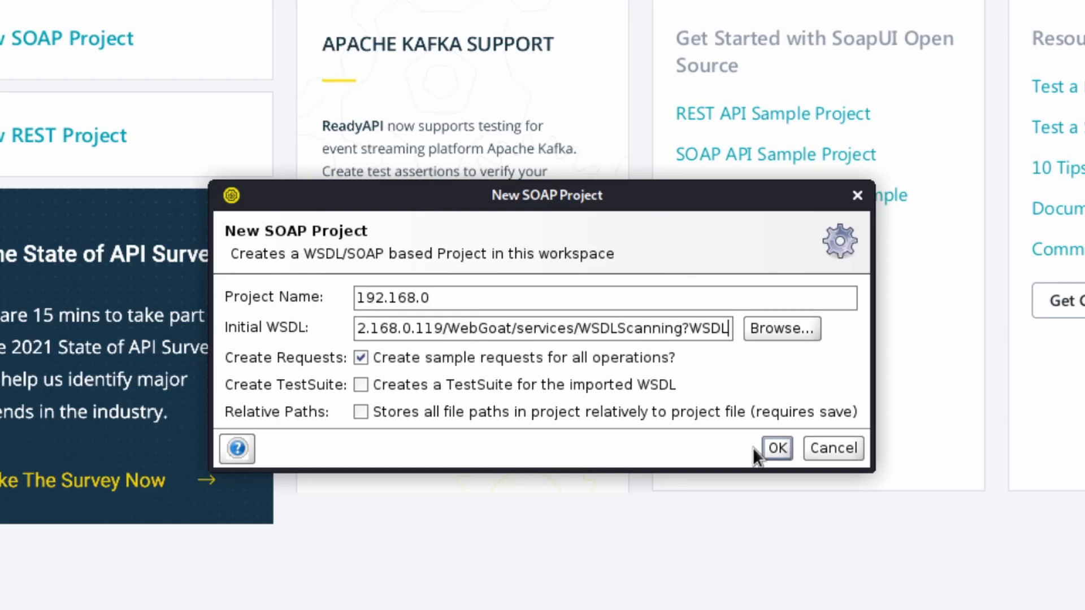
left_click(776, 448)
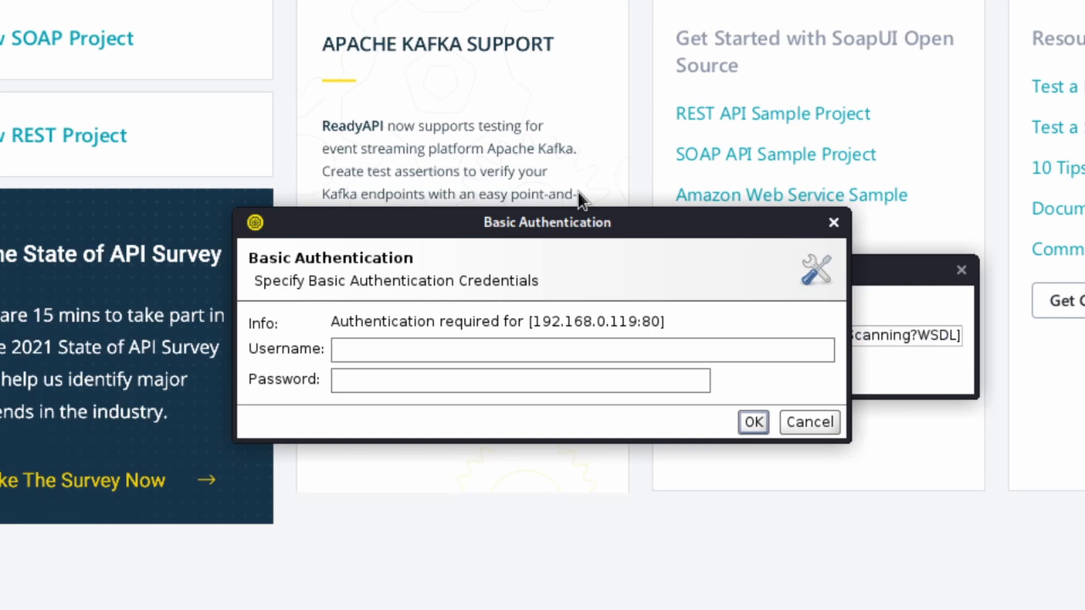
type("guest")
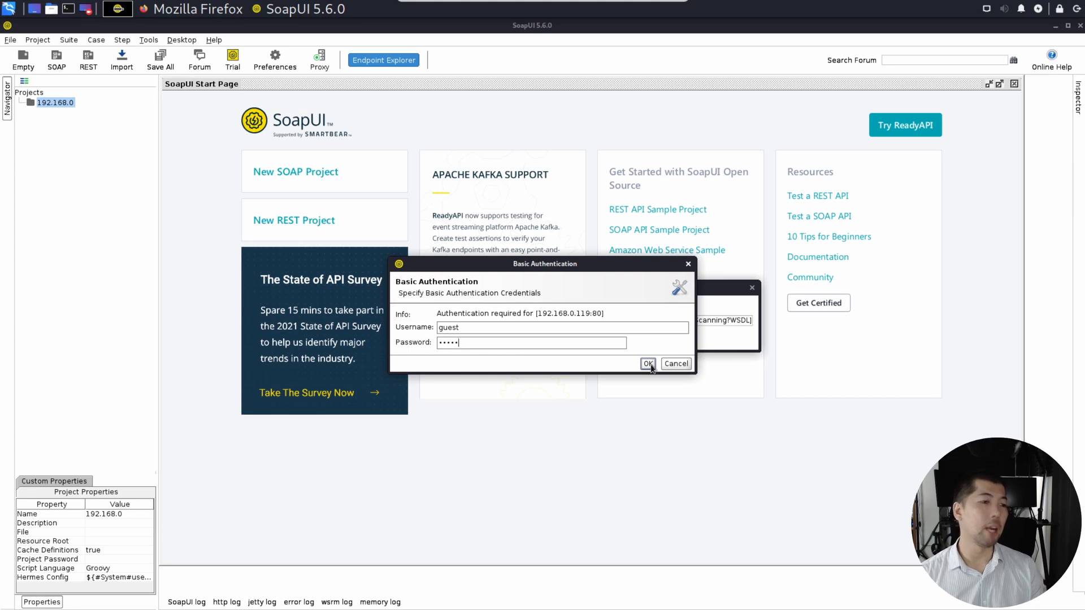
left_click(647, 364)
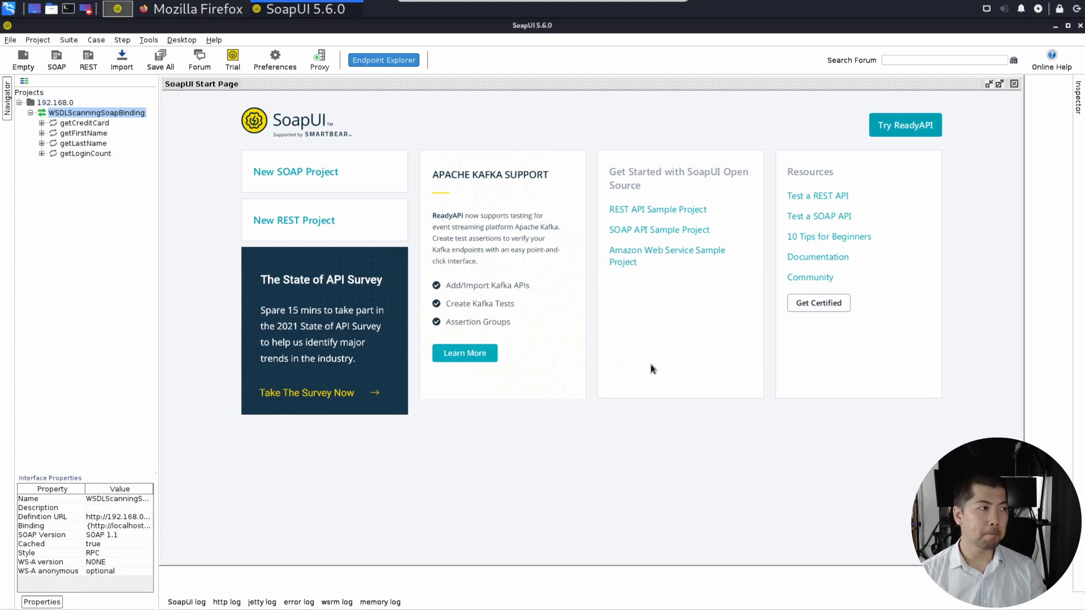
mouse_move(624, 312)
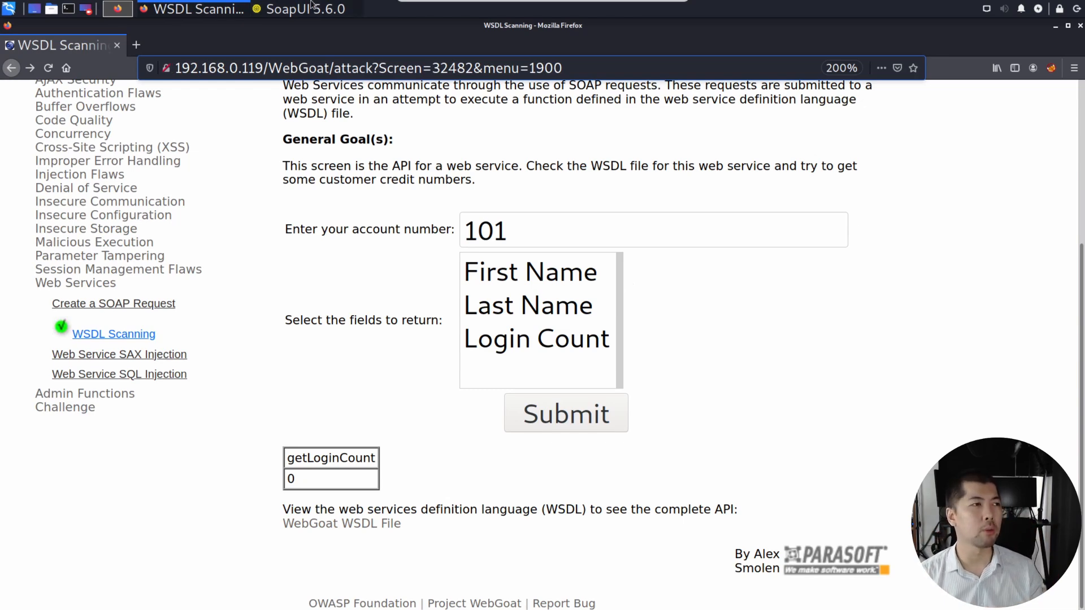
Step: View the generated getCreditCard Request 1 envelope and check WebGoat for the account number
left_click(304, 9)
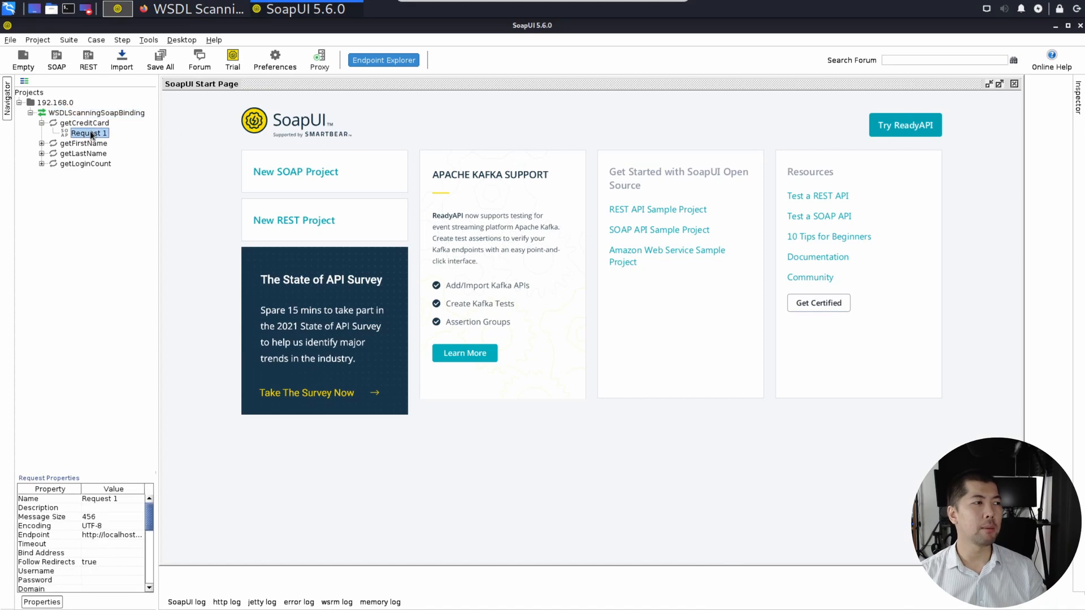
double_click(90, 134)
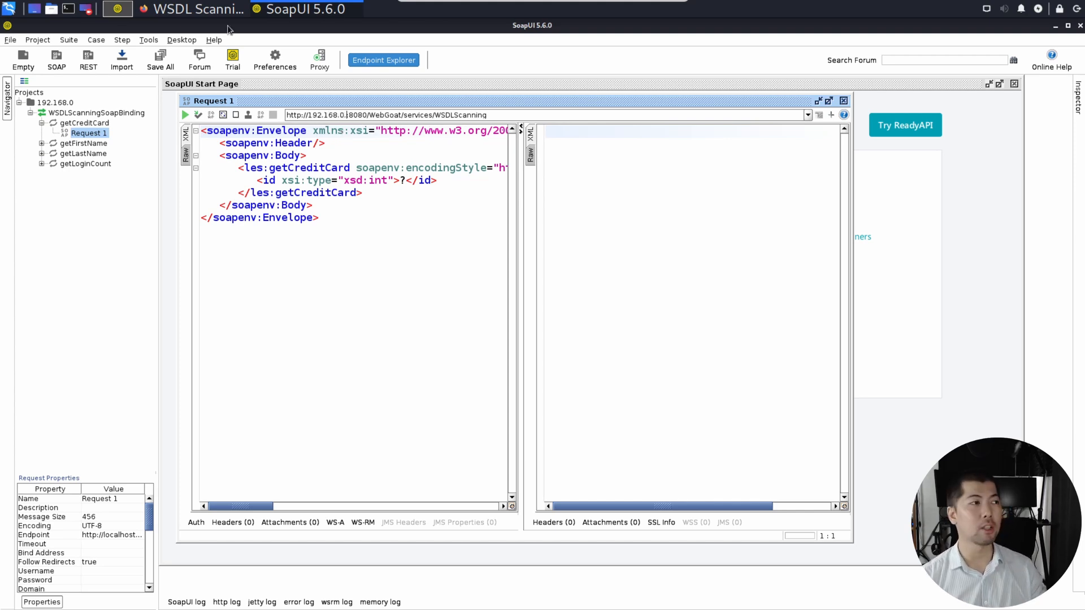
left_click(195, 9)
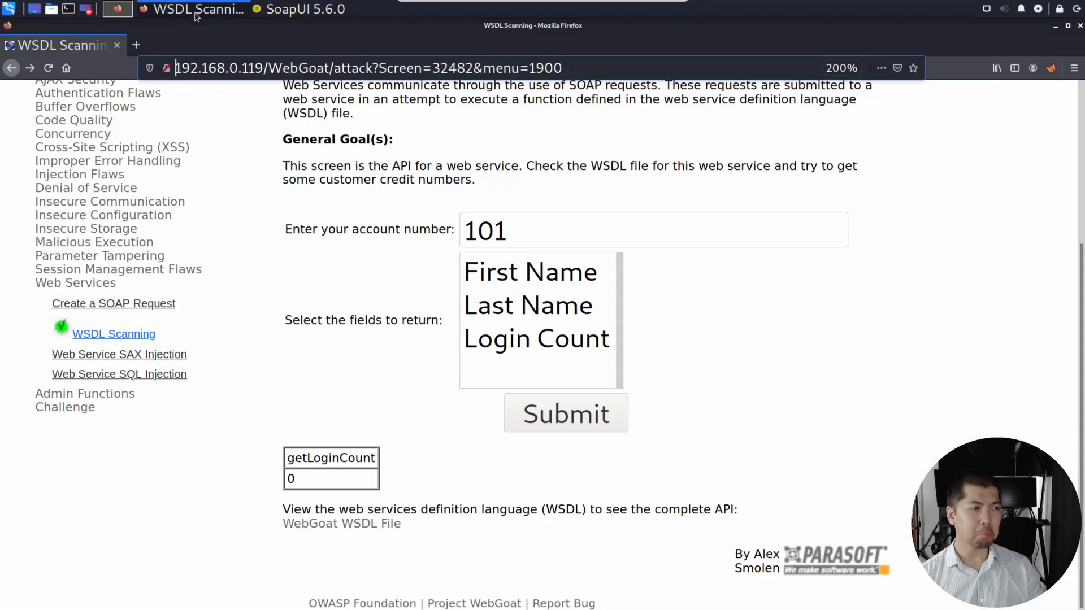
mouse_move(239, 94)
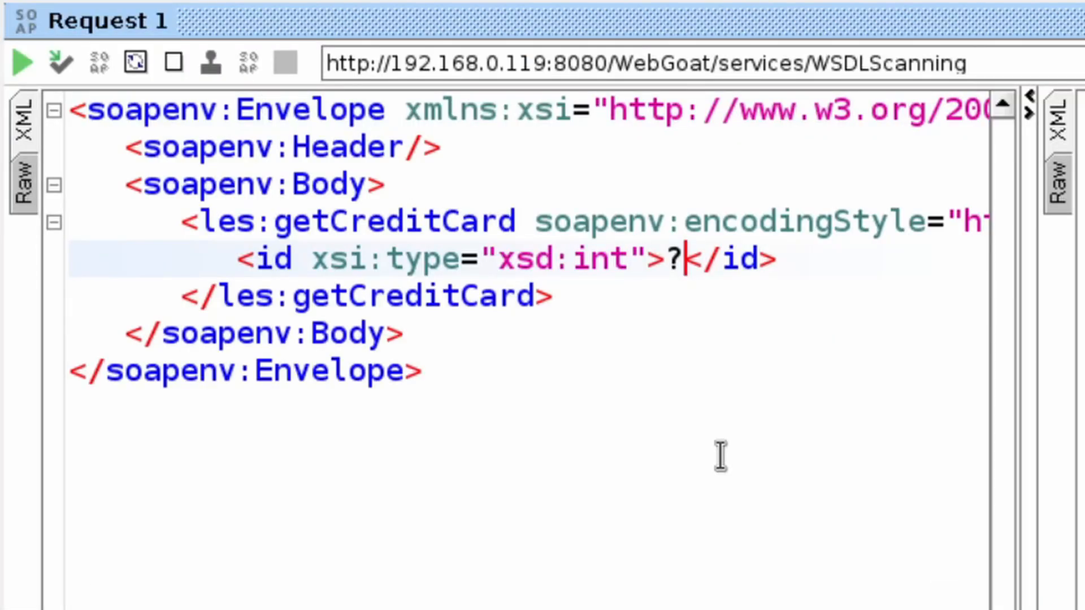
Step: Set the getCreditCard id to 101 and add Basic authorization with username guest and a password
type("101")
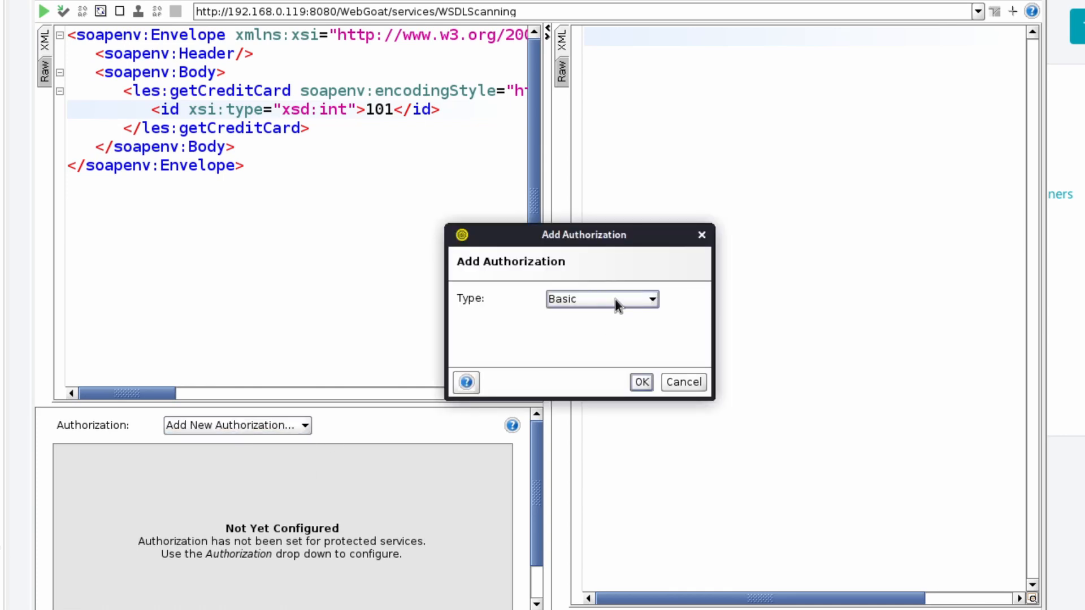
left_click(639, 382)
type("guest")
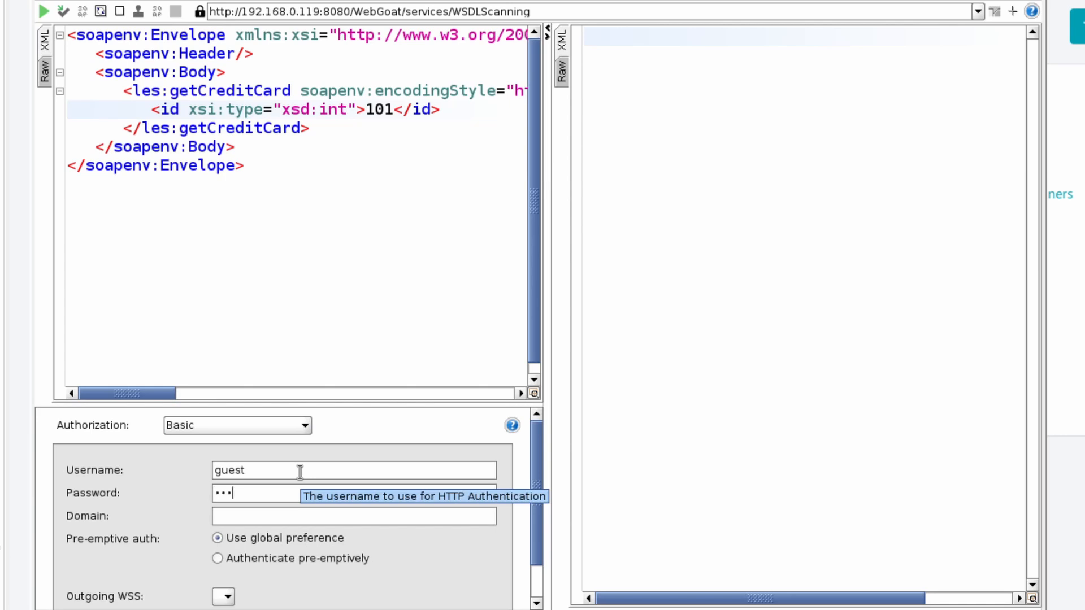
type("••")
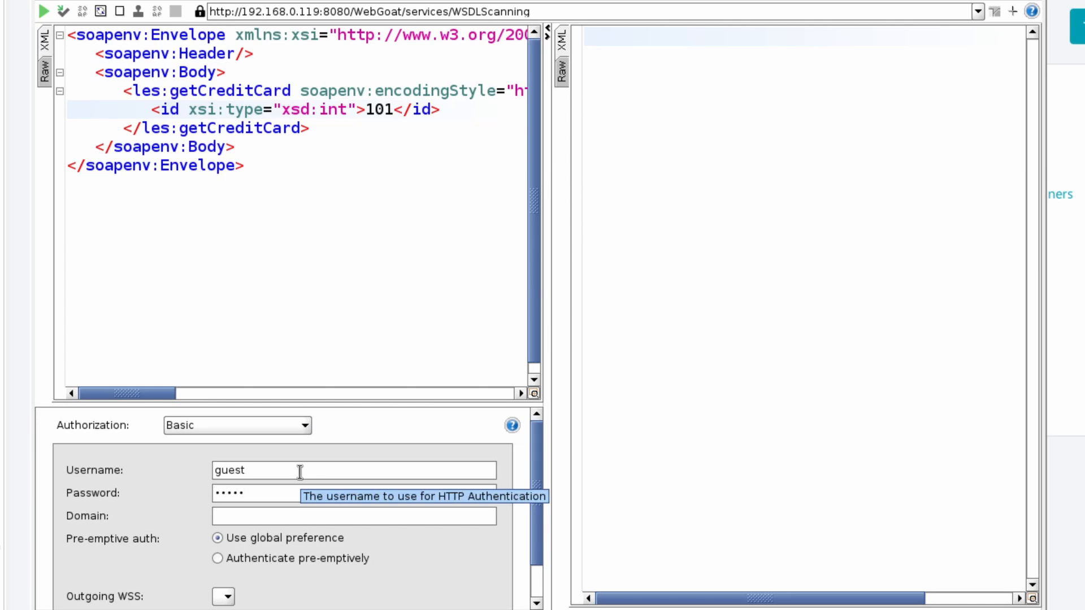
mouse_move(299, 451)
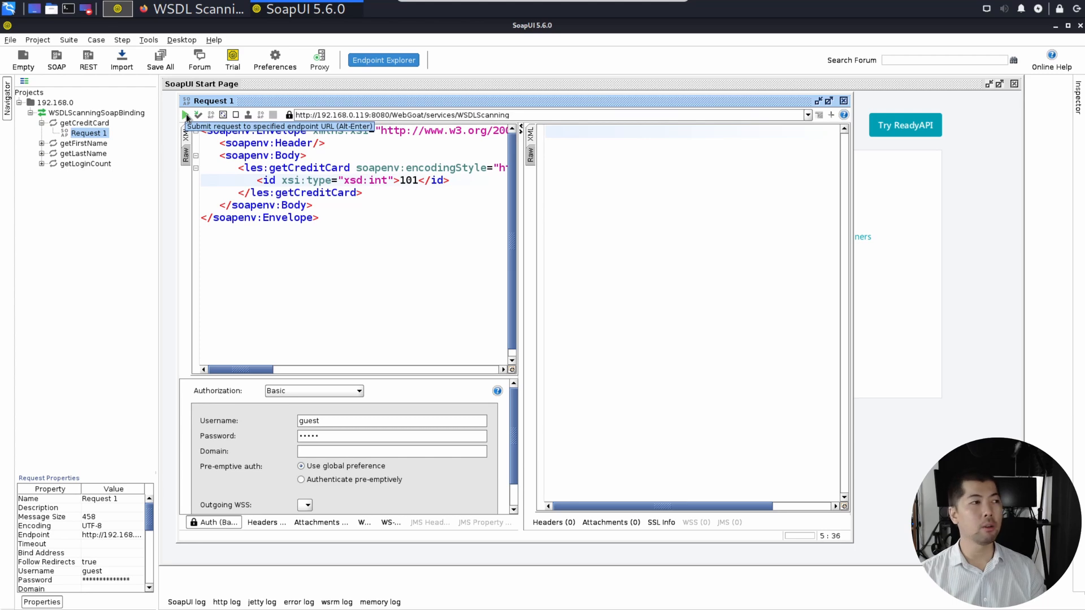
Step: Submit getCreditCard for id 101, returning card 987654321, then change the id to 102
left_click(184, 115)
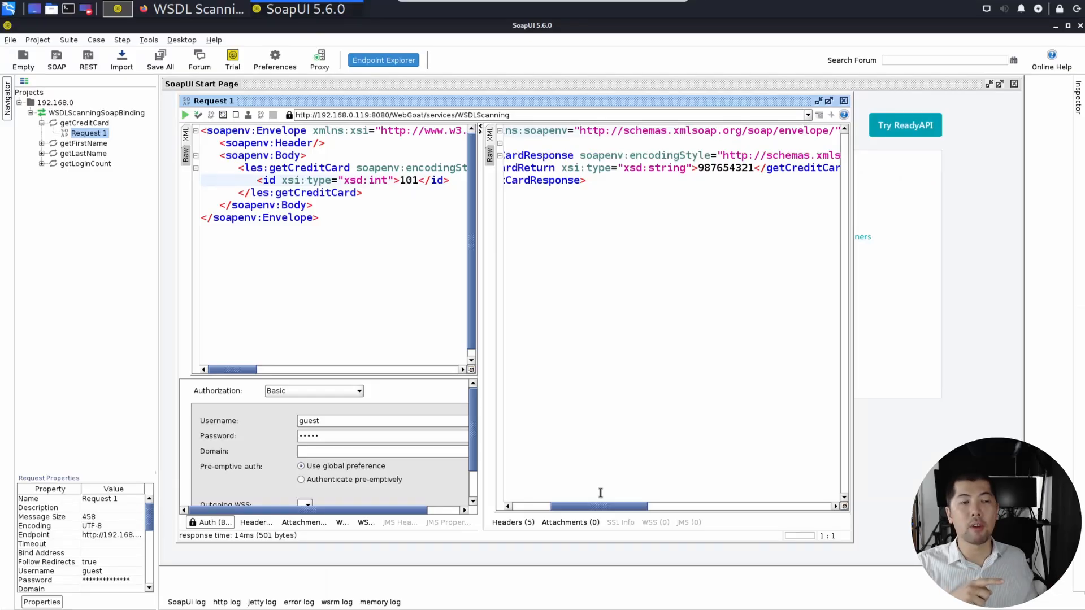
mouse_move(489, 240)
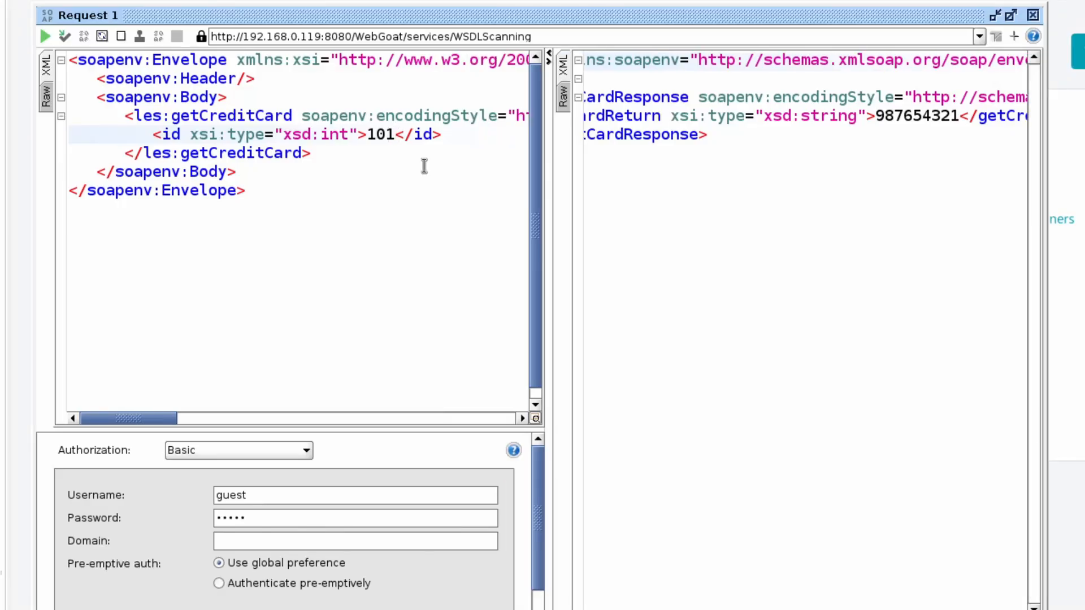
type("102")
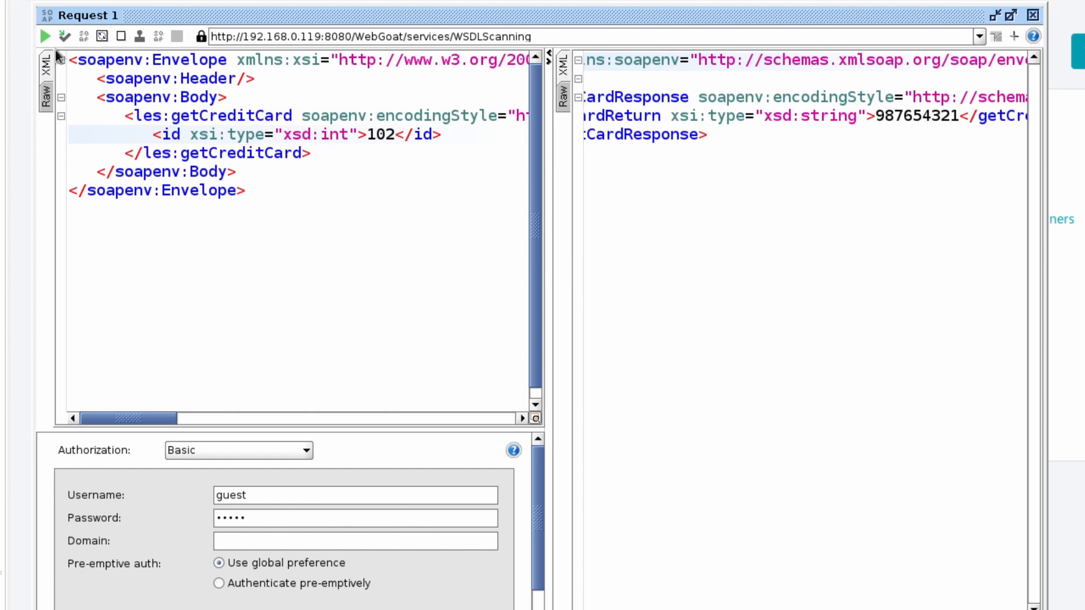